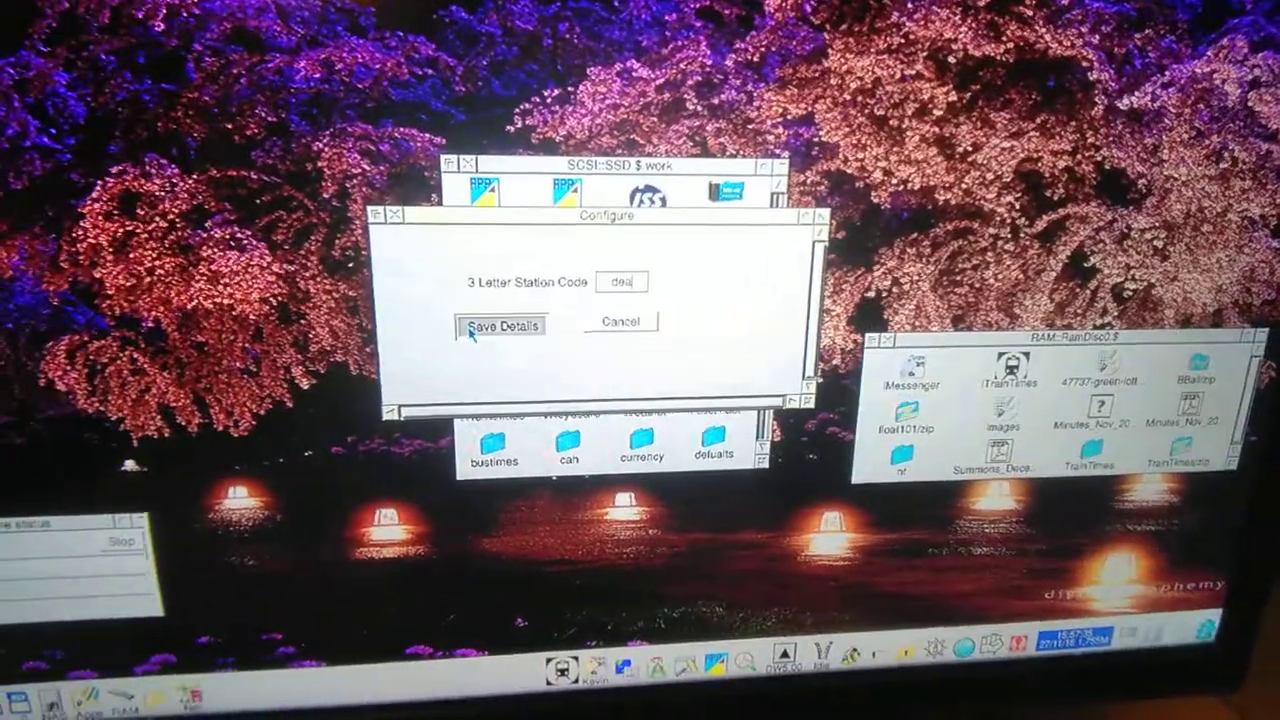
Store the 3-letter station code via Save Details in the Configure dialog
click(500, 326)
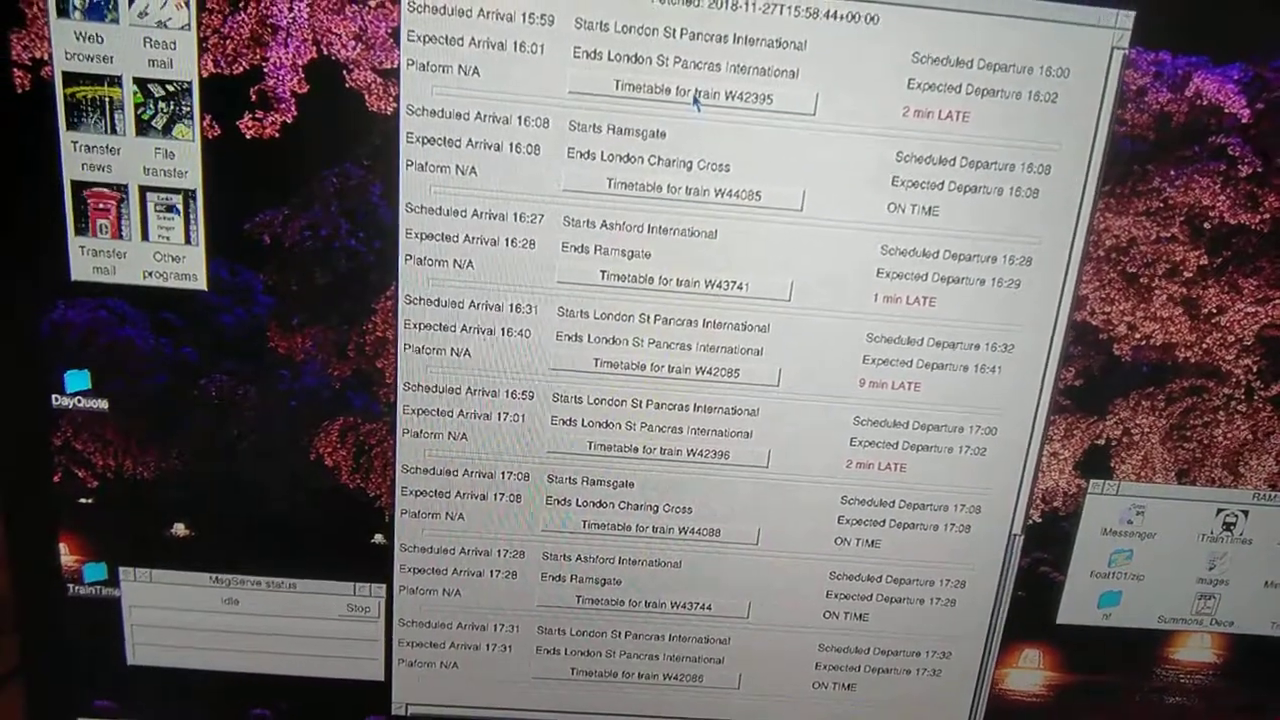
List departures from London St Pancras International and reveal later trains around 17:20
click(696, 94)
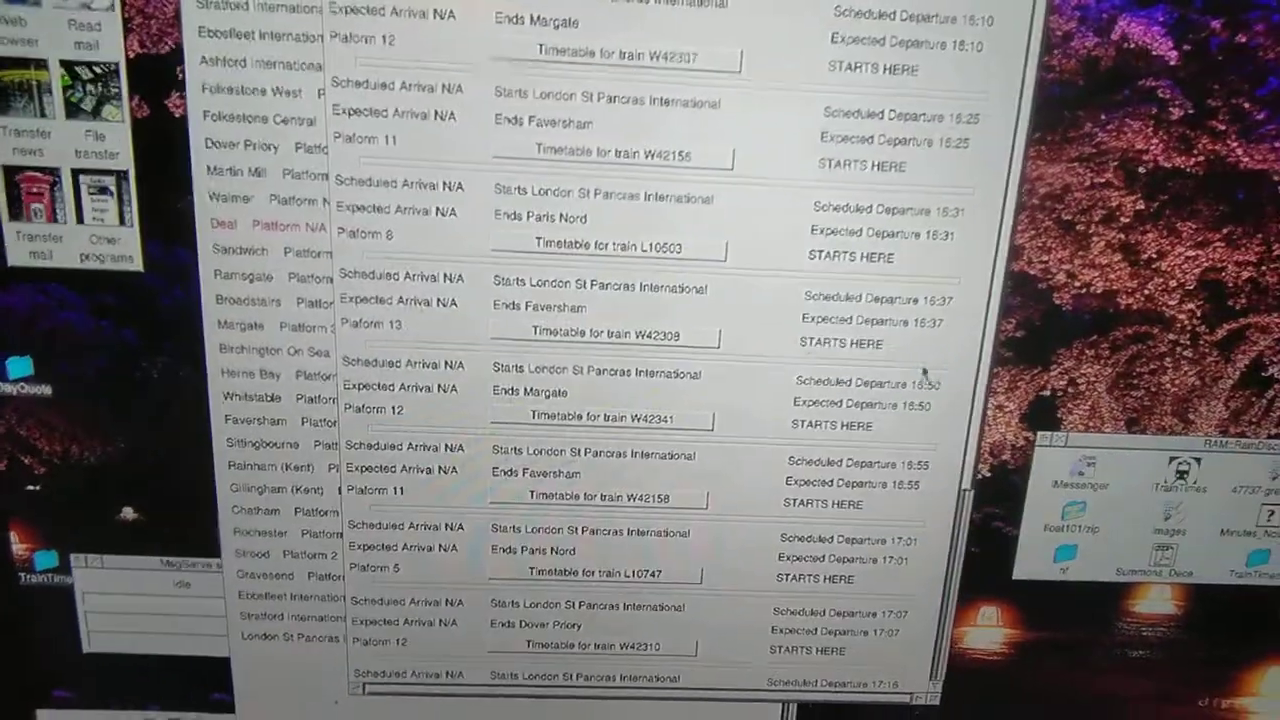
scroll(down, 3)
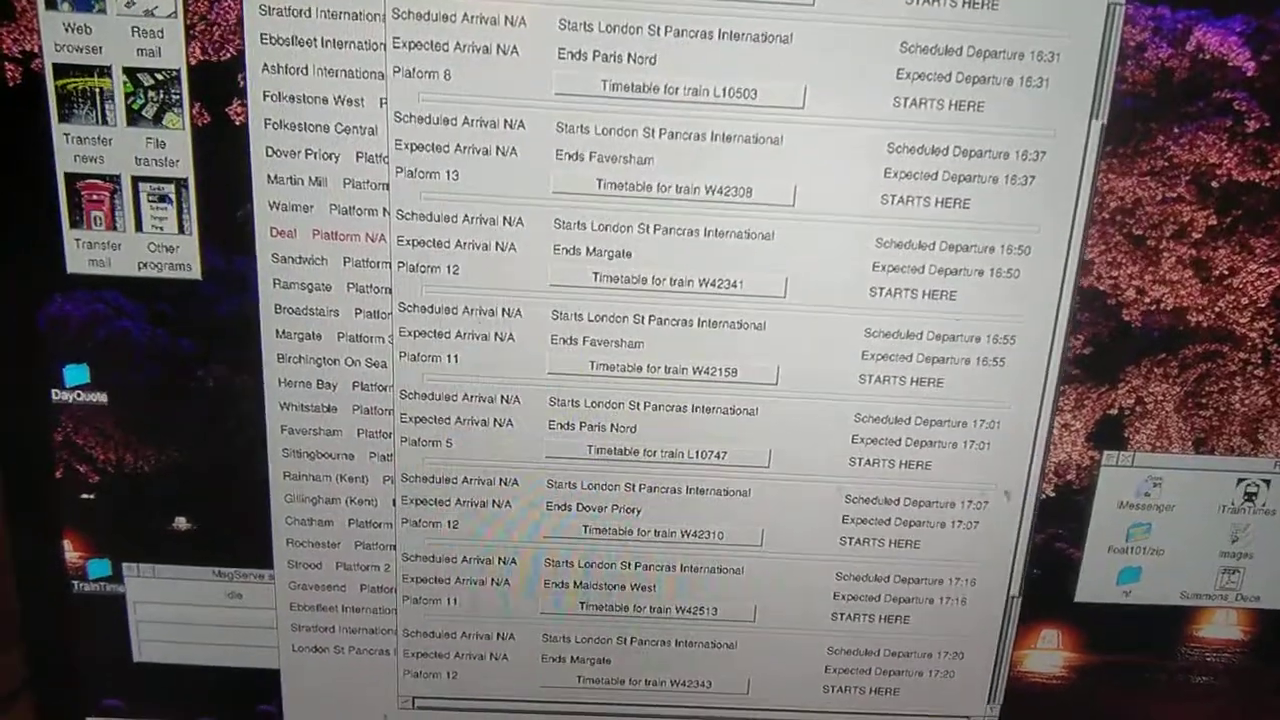